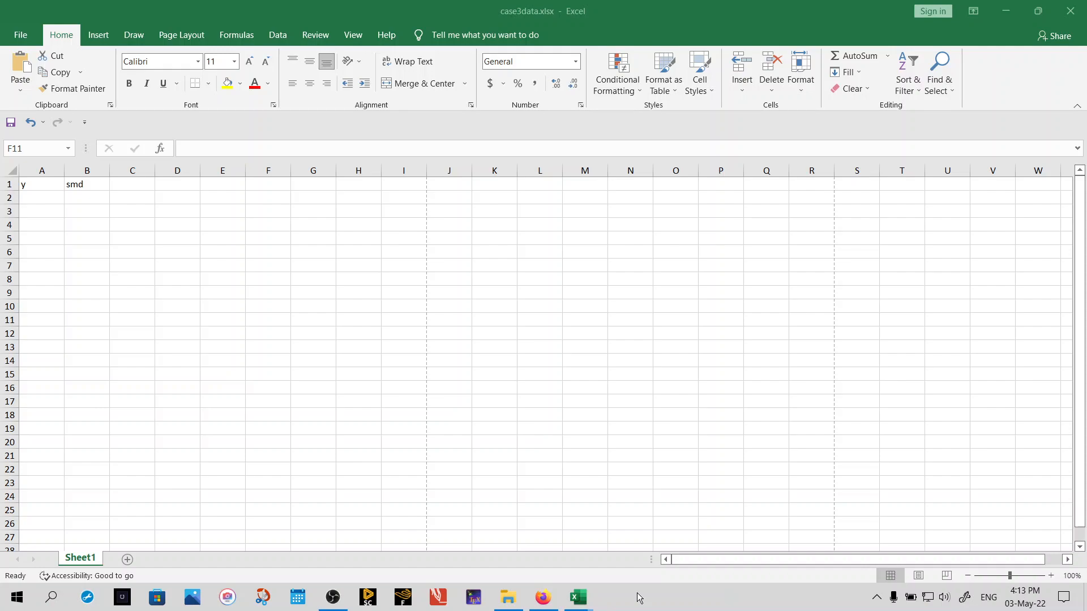
{"action": "mouse_move", "coordinate": [496, 463]}
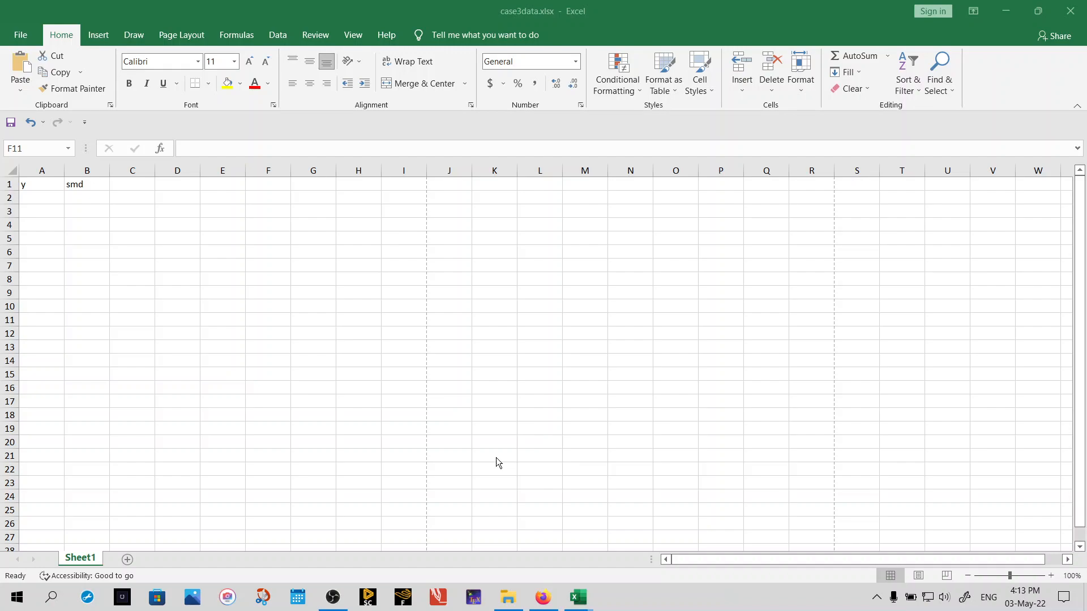
{"action": "mouse_move", "coordinate": [388, 402]}
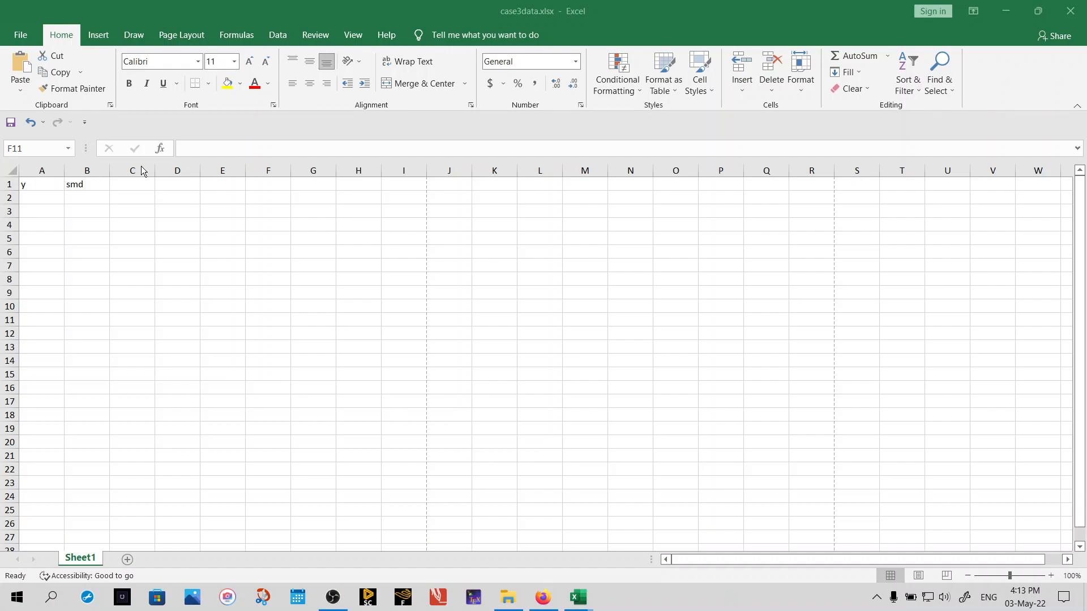
{"action": "mouse_move", "coordinate": [331, 195]}
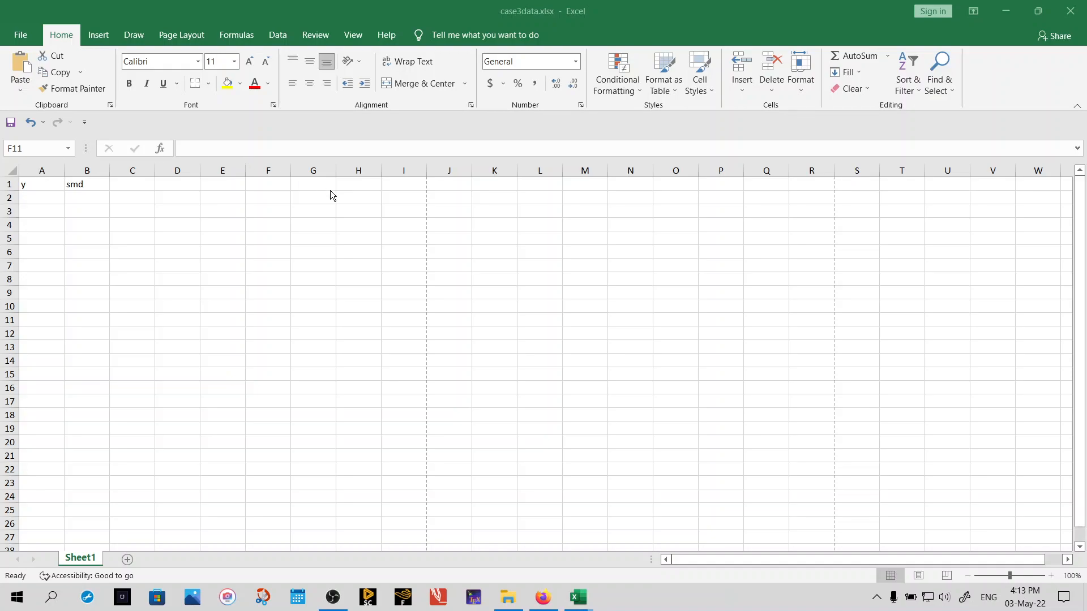
{"action": "mouse_move", "coordinate": [475, 162]}
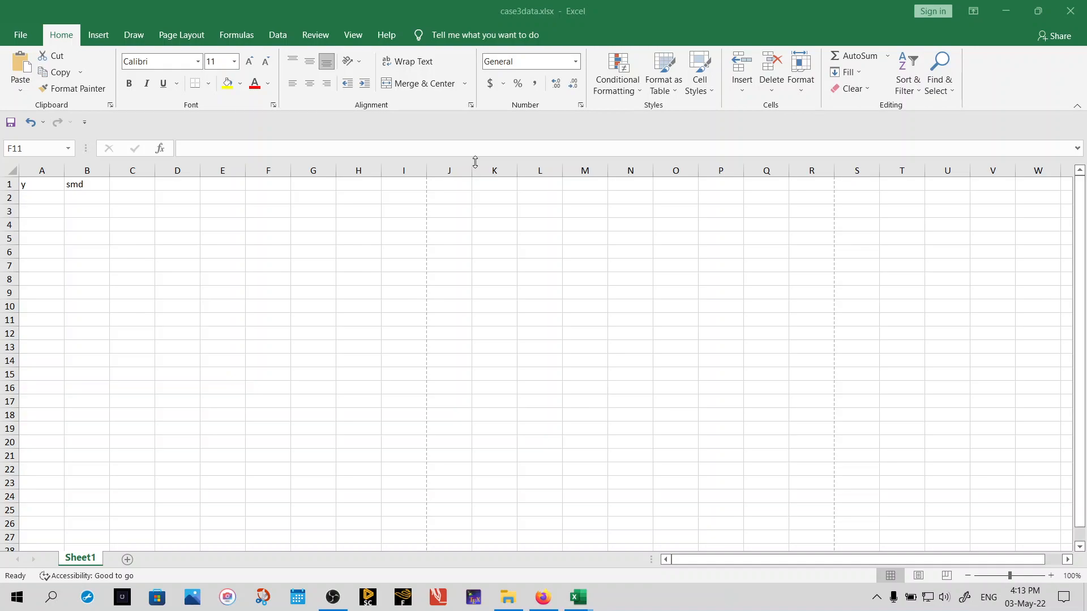
{"action": "mouse_move", "coordinate": [244, 243]}
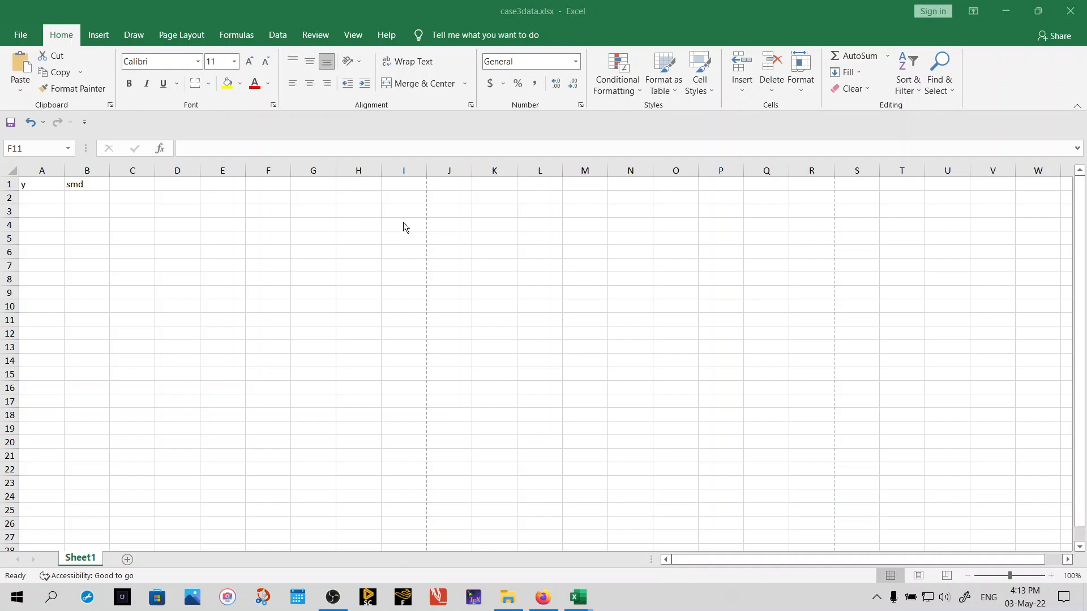
{"action": "mouse_move", "coordinate": [613, 205]}
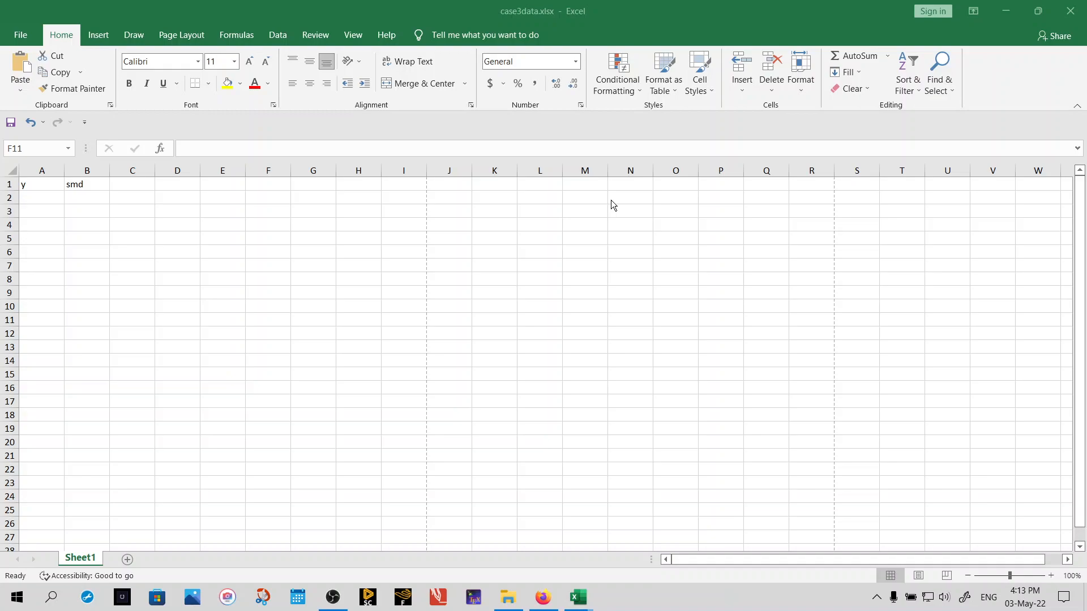
{"action": "mouse_move", "coordinate": [616, 262]}
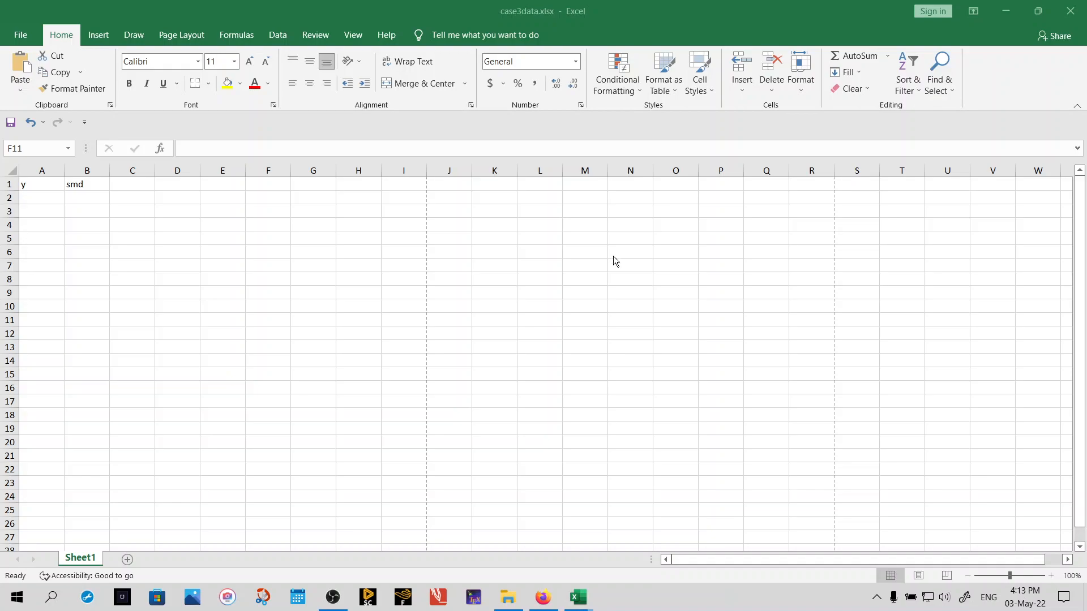
Select a few worksheet cells (V, AD5, M3), then open Excel Options on its General page.
{"action": "left_click", "coordinate": [268, 319]}
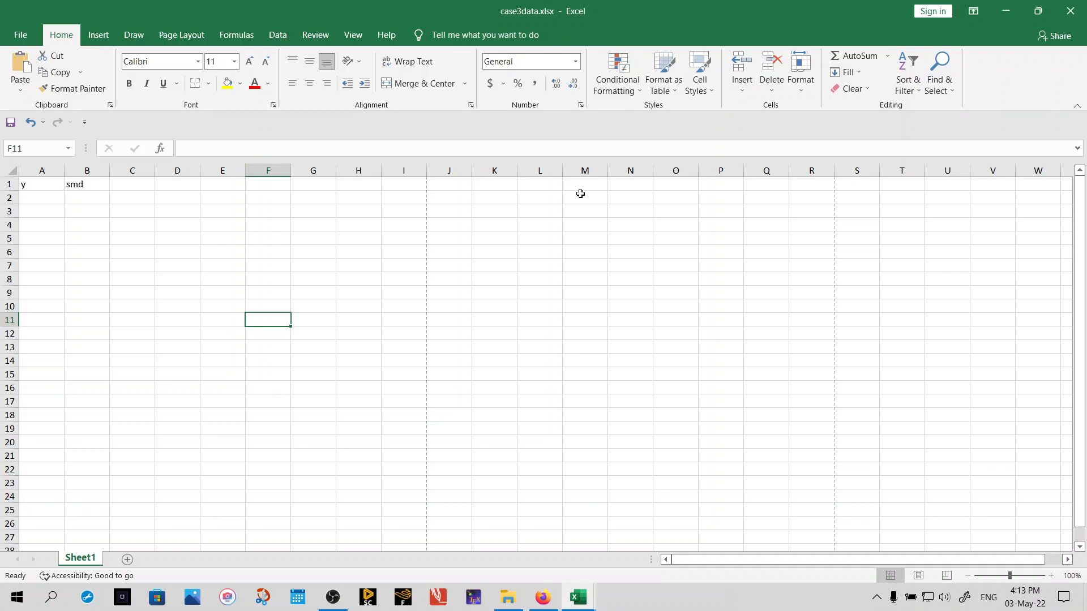
{"action": "mouse_move", "coordinate": [895, 177]}
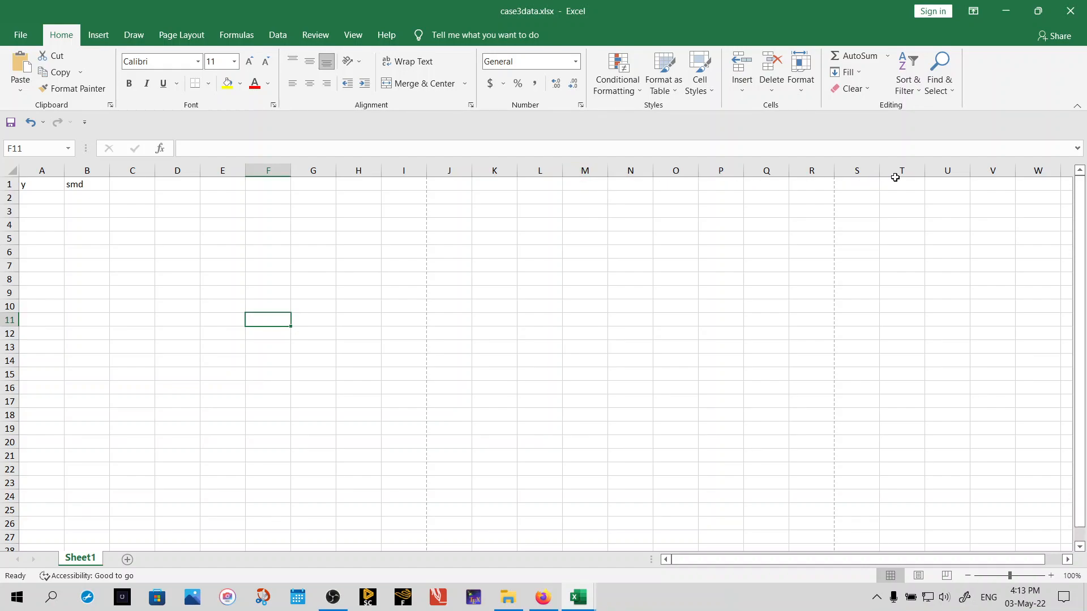
{"action": "left_click", "coordinate": [992, 171]}
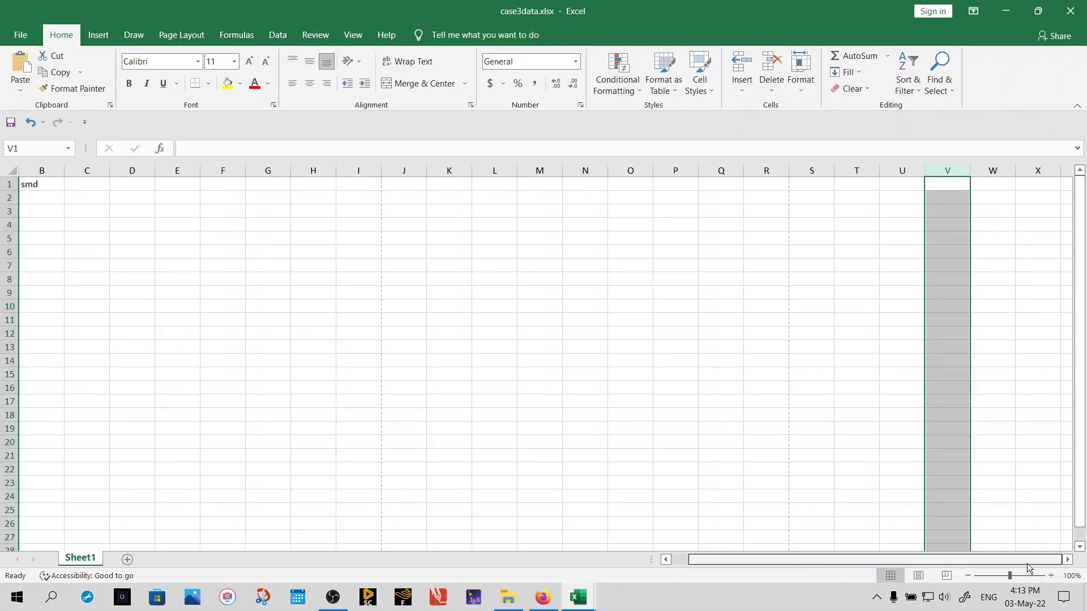
{"action": "left_click", "coordinate": [999, 401]}
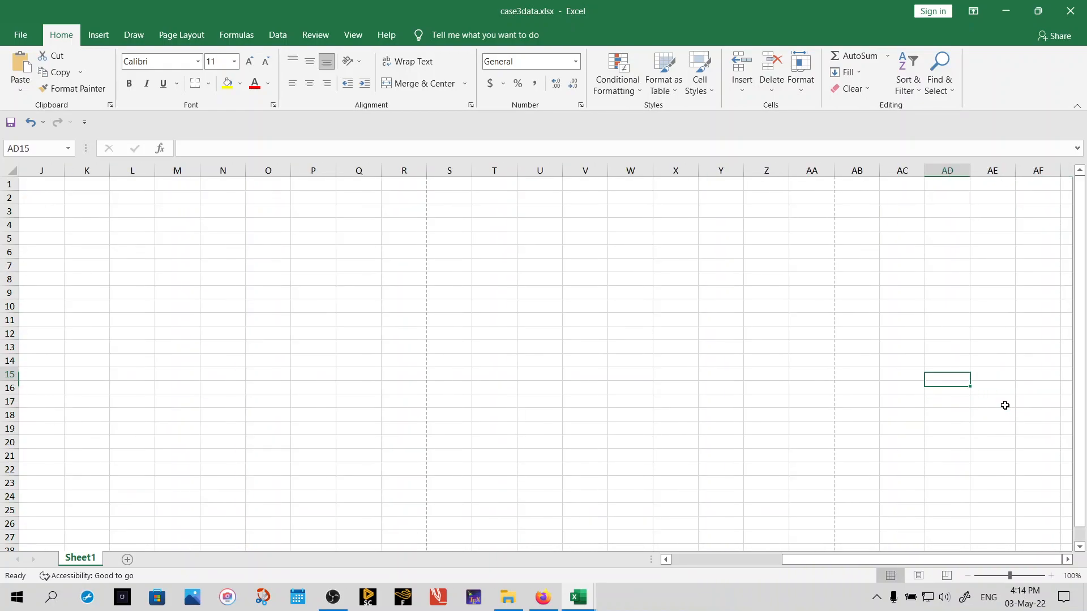
{"action": "left_click", "coordinate": [947, 238]}
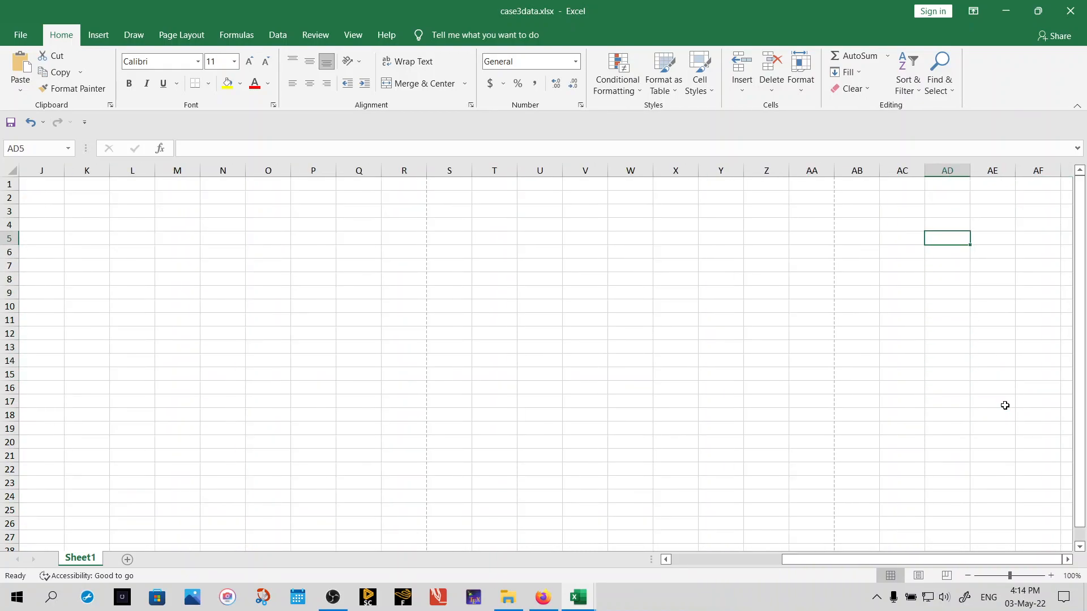
{"action": "left_click", "coordinate": [720, 183]}
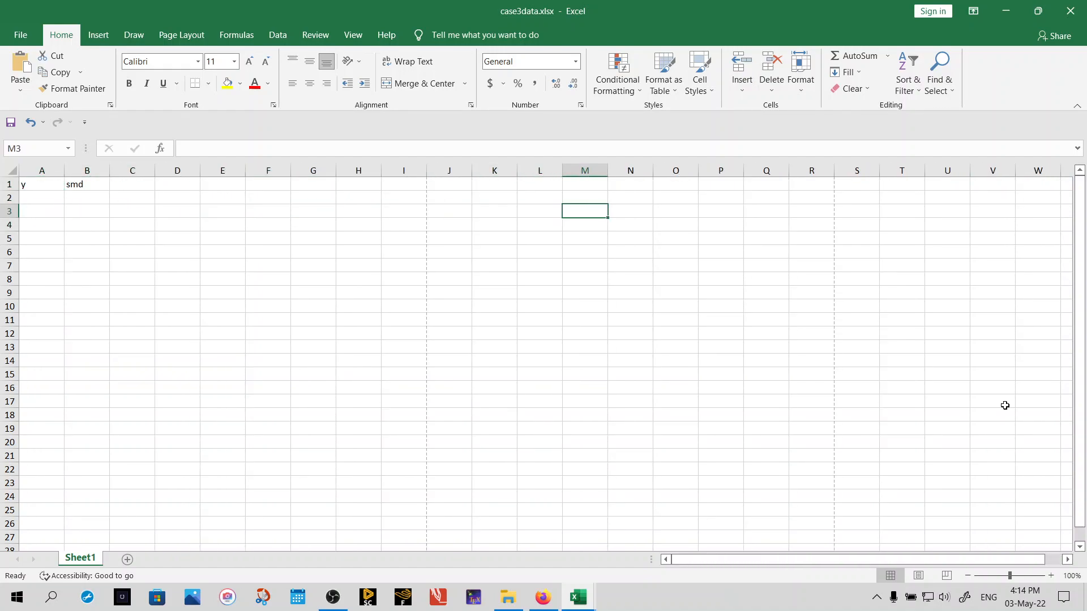
{"action": "mouse_move", "coordinate": [366, 266]}
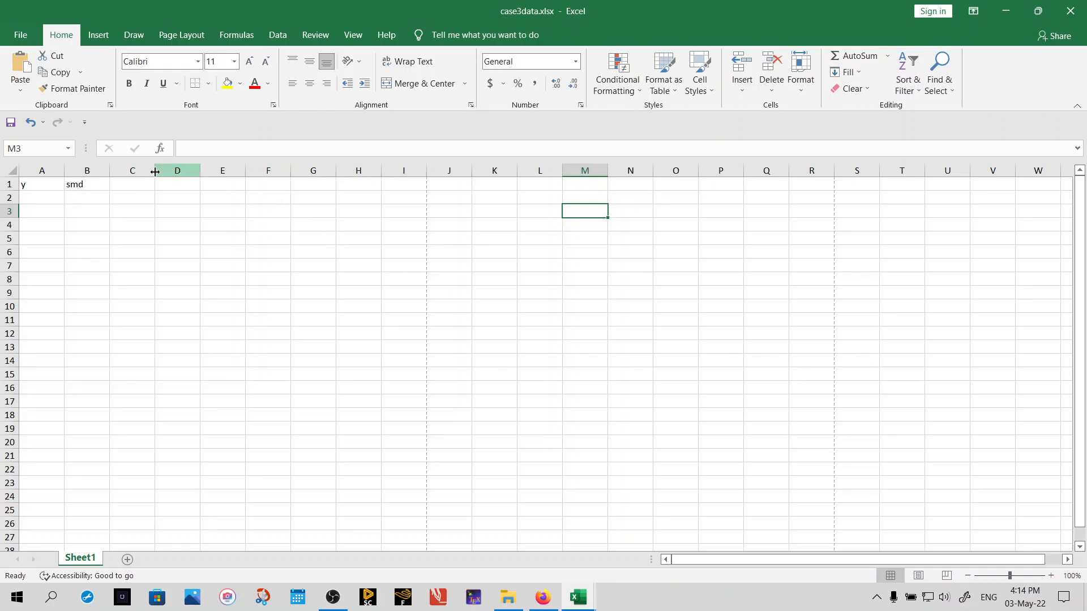
{"action": "mouse_move", "coordinate": [440, 178]}
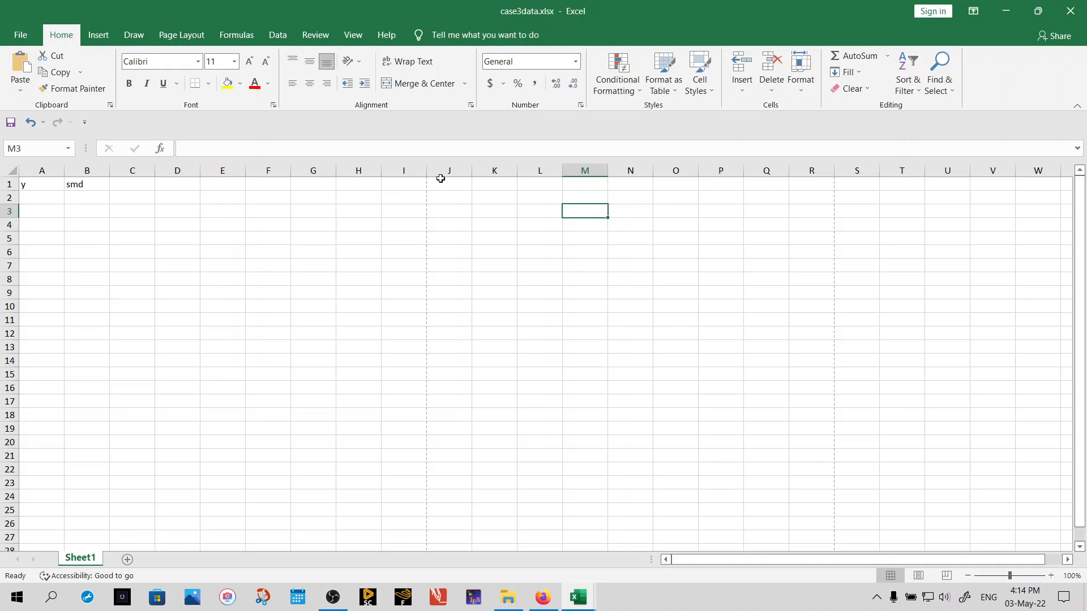
{"action": "mouse_move", "coordinate": [358, 170]}
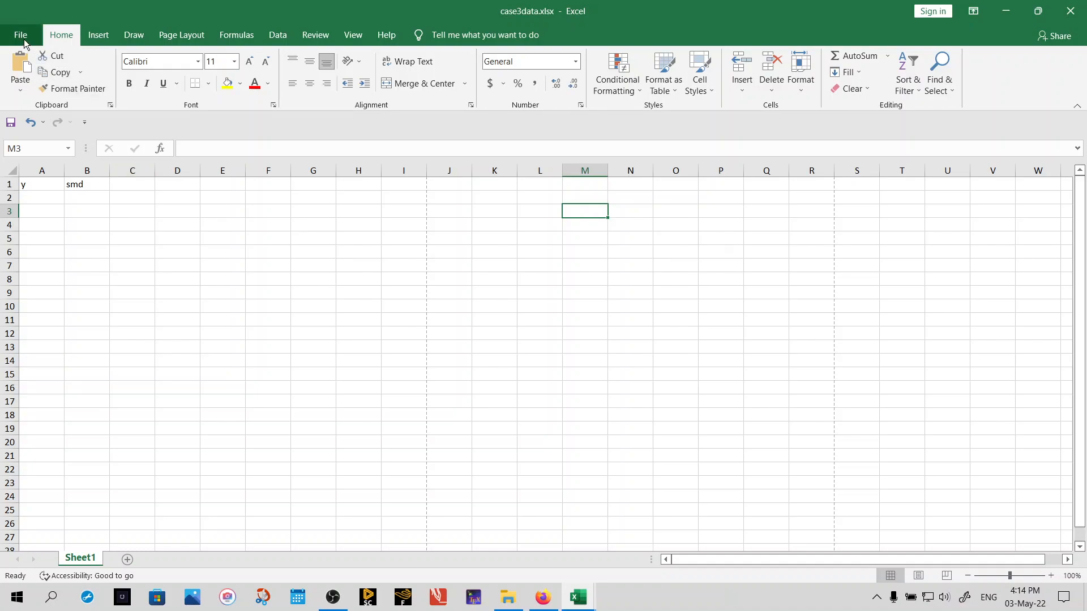
{"action": "left_click", "coordinate": [20, 35]}
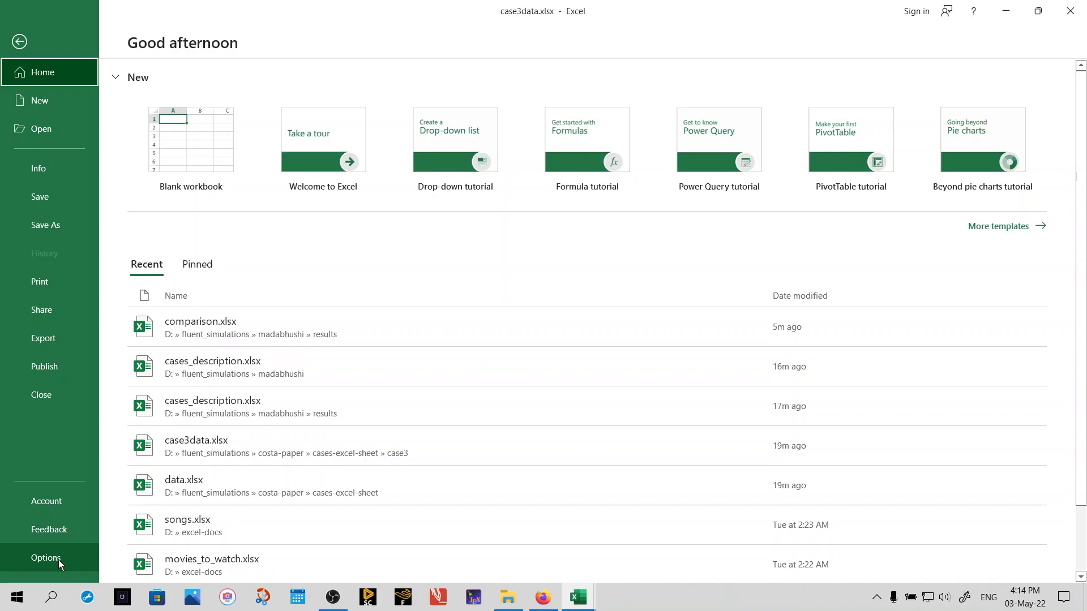
{"action": "left_click", "coordinate": [45, 559]}
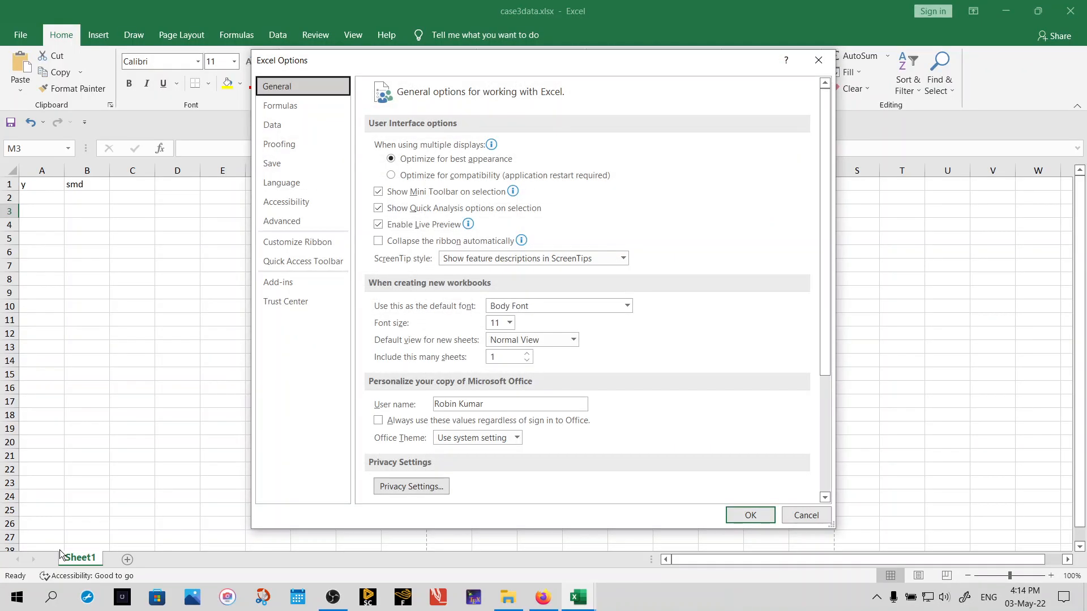
{"action": "mouse_move", "coordinate": [280, 106]}
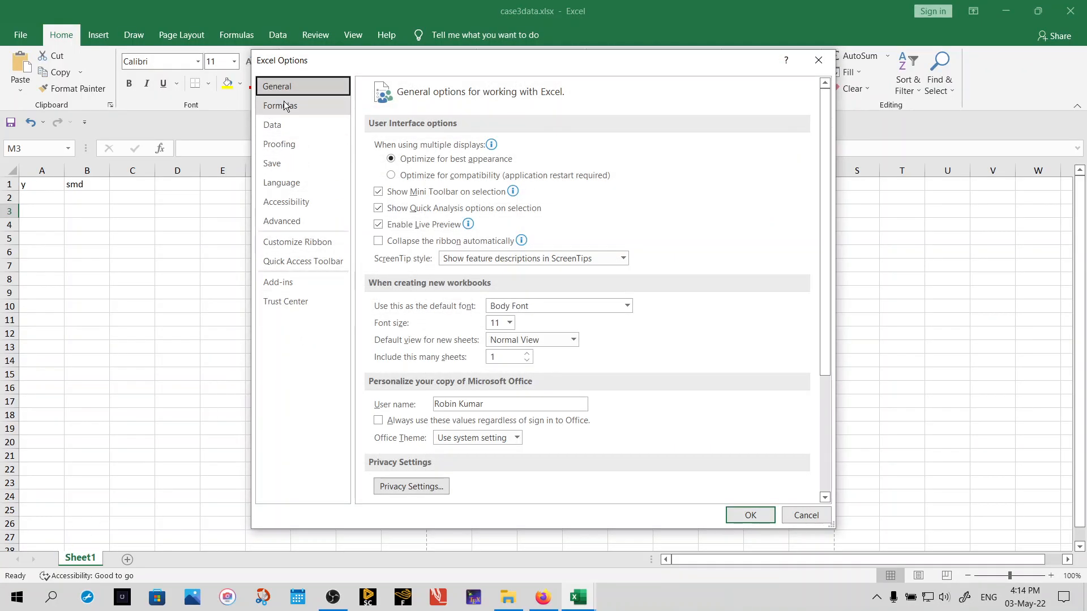
Tick R1C1 reference style on the Formulas page of Excel Options.
{"action": "left_click", "coordinate": [280, 105]}
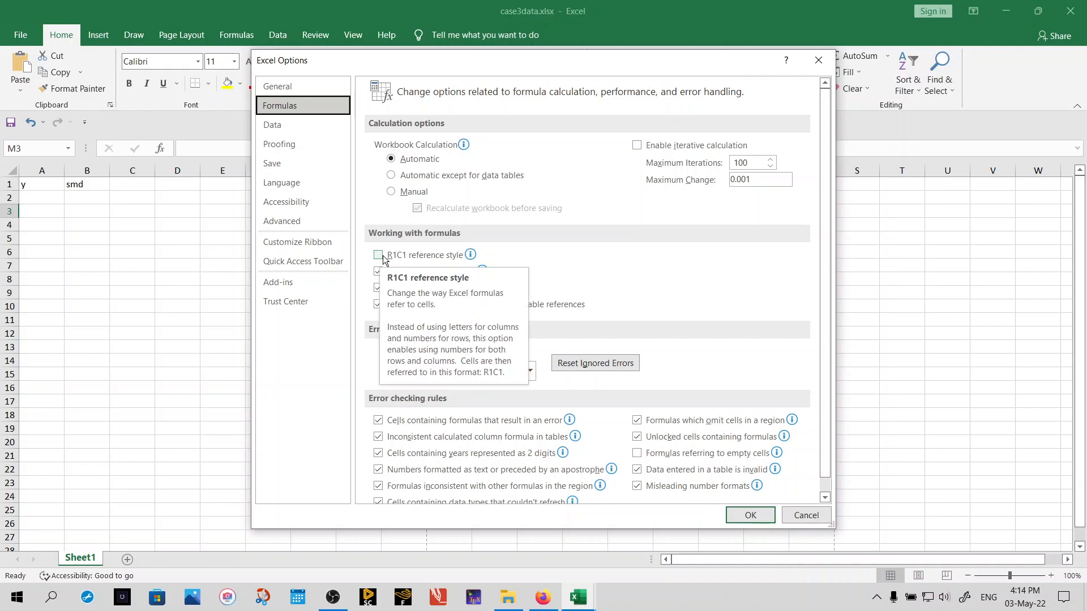
{"action": "mouse_move", "coordinate": [411, 264]}
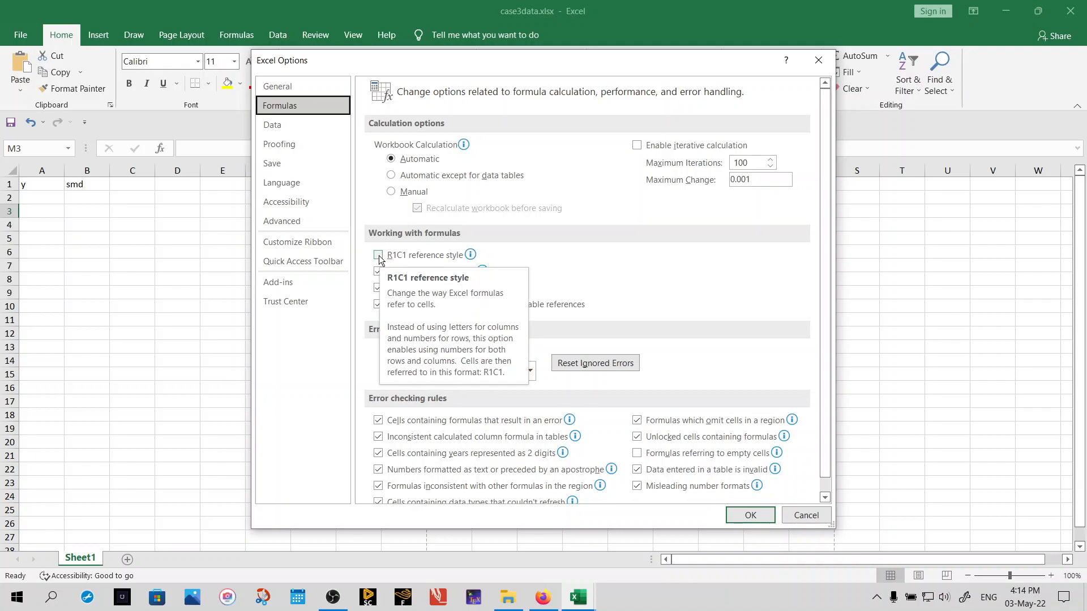
{"action": "left_click", "coordinate": [379, 256]}
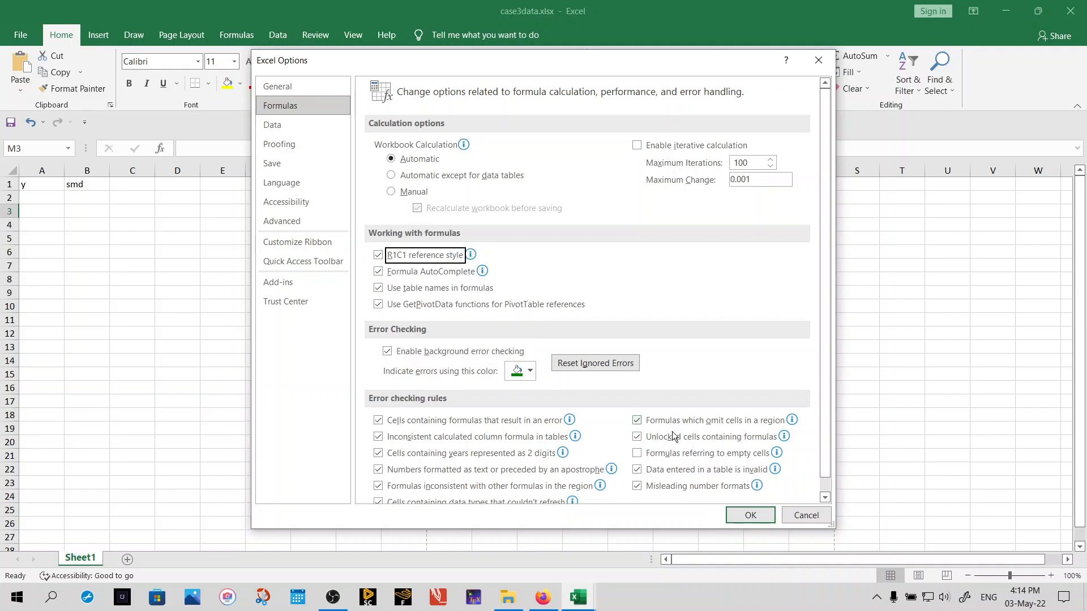